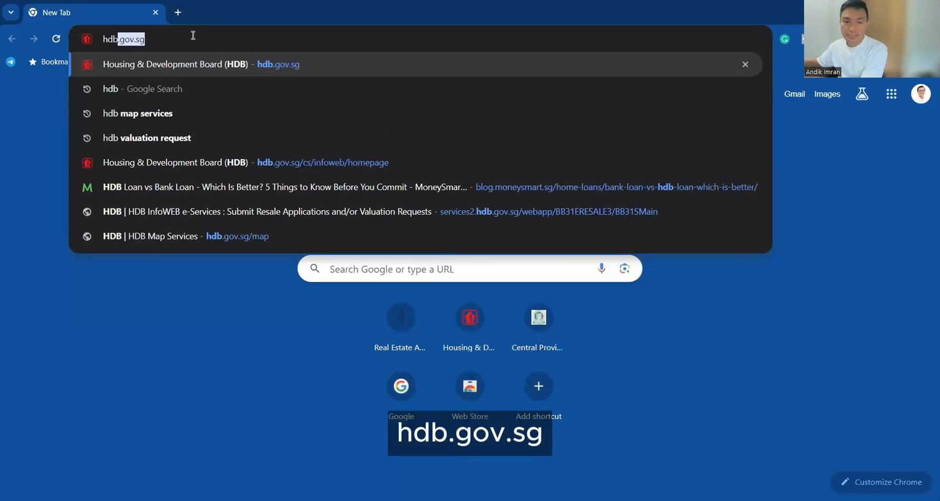
Step: Sign in to My HDBPage with Singpass from the HDB homepage, reaching Purchased Flat services
left_click(787, 115)
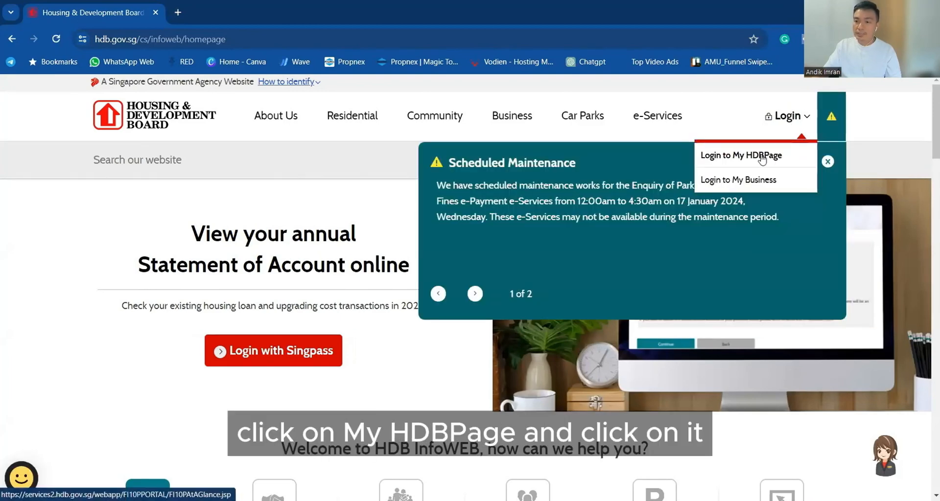
left_click(740, 156)
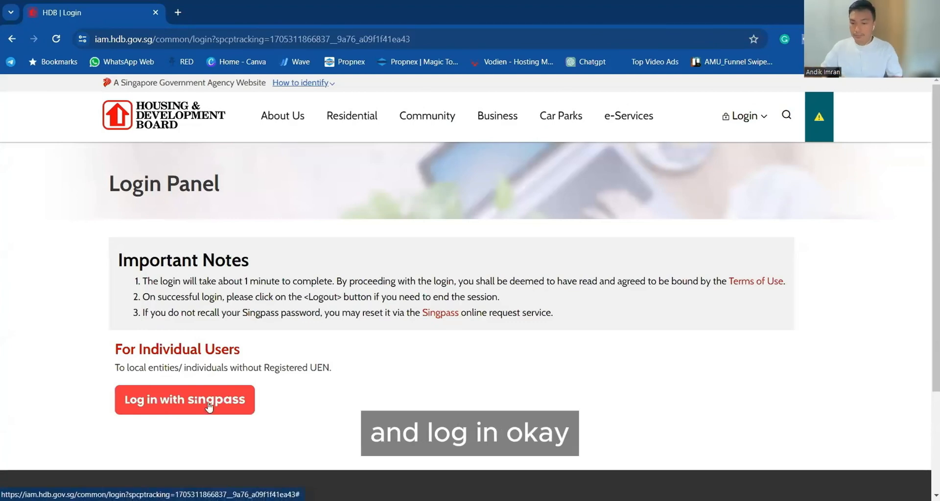
left_click(184, 399)
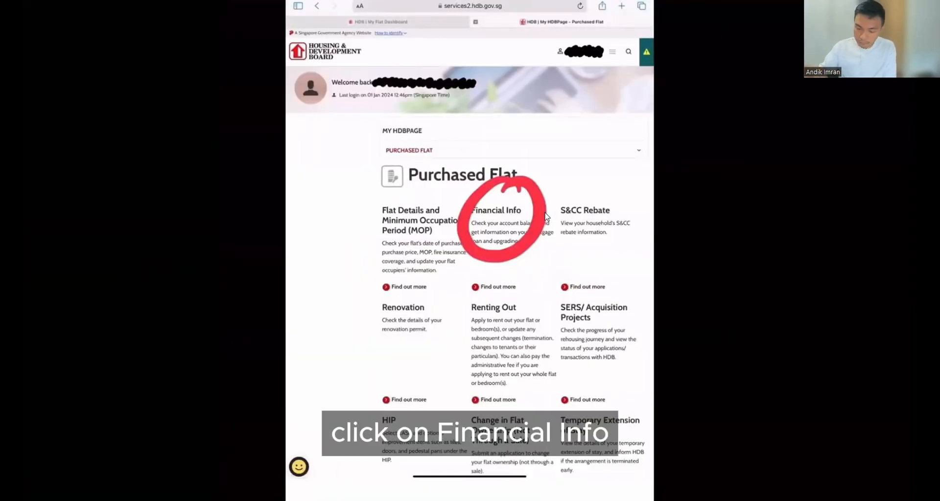
Step: View the flat's Financial Info and tick the $136,611.69 outstanding balance and related charges
left_click(496, 209)
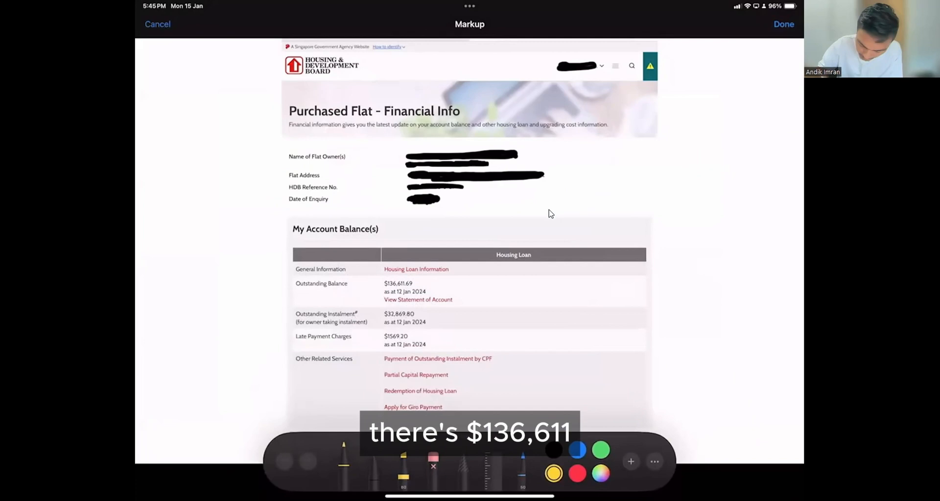
left_click_drag(426, 283, 434, 287)
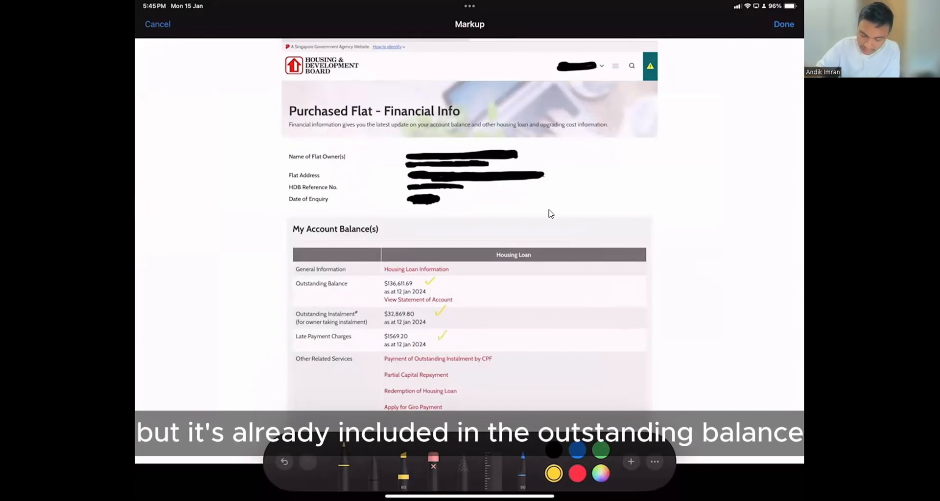
left_click_drag(395, 288, 390, 279)
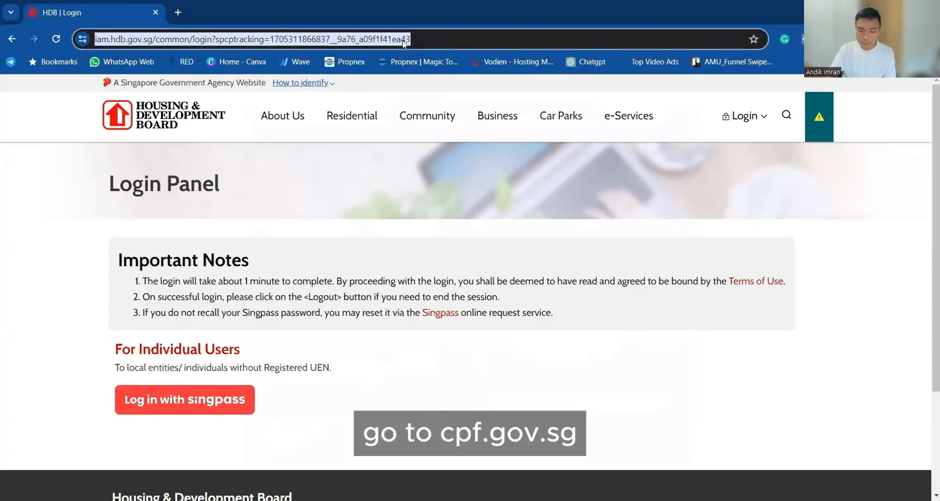
Step: Go to cpf.gov.sg and sign in with Singpass to the member welcome page
type("cpf.gov.sg/member")
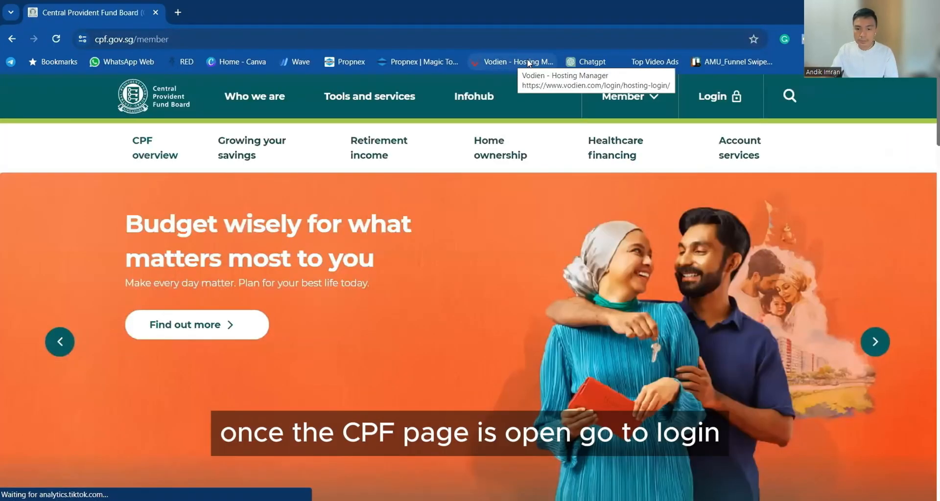
mouse_move(757, 118)
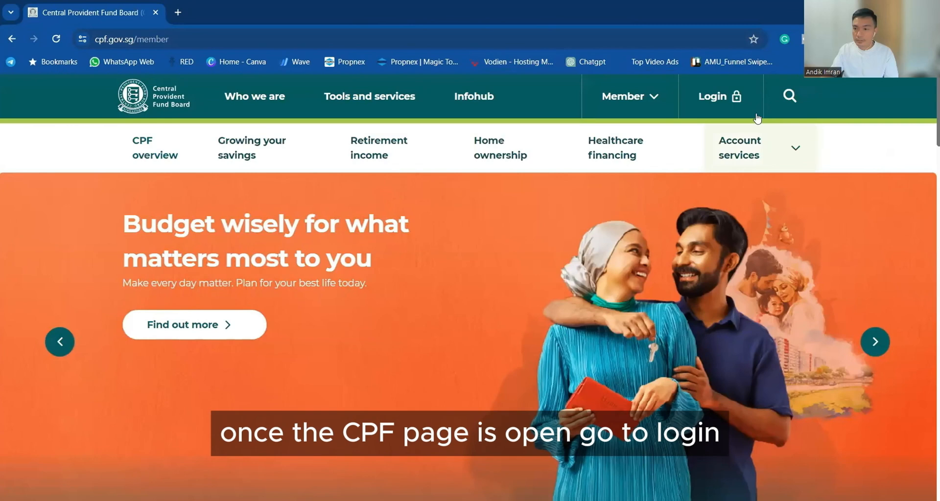
left_click(718, 96)
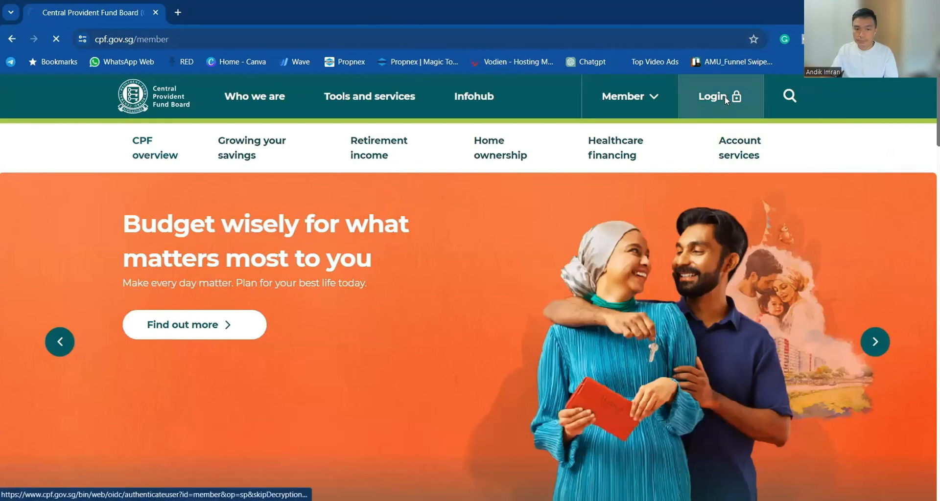
left_click(712, 97)
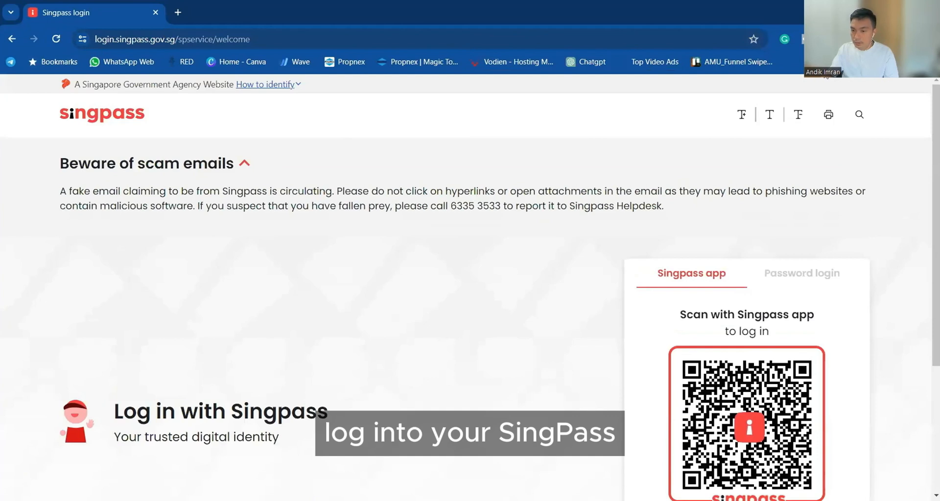
scroll("down", 3)
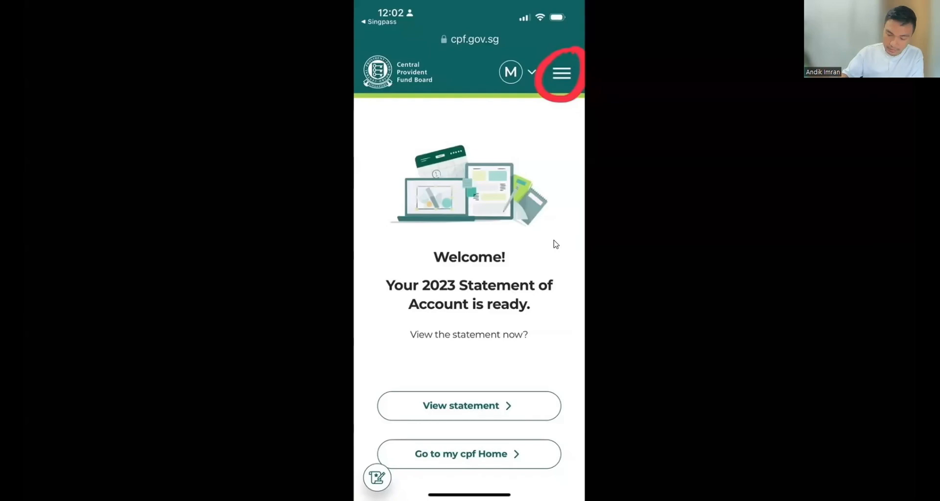
Step: Navigate via my cpf > My dashboards to the Home ownership dashboard
left_click(560, 73)
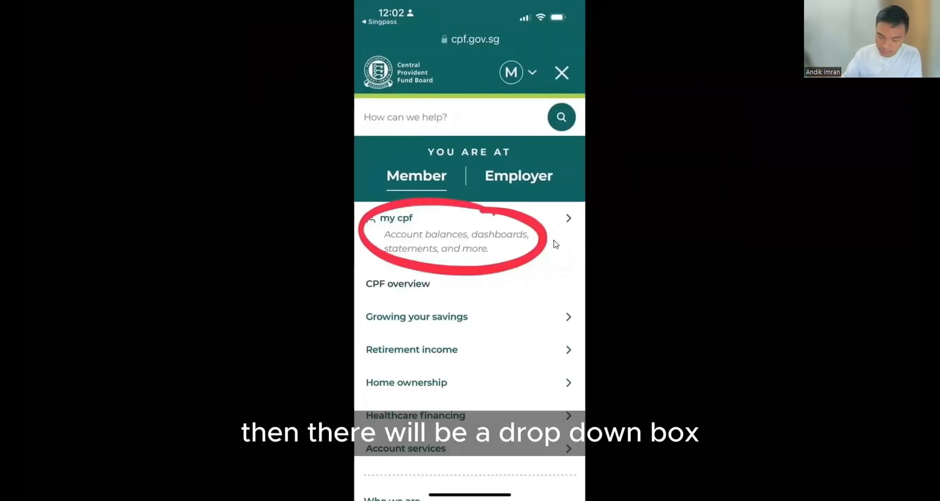
left_click(396, 217)
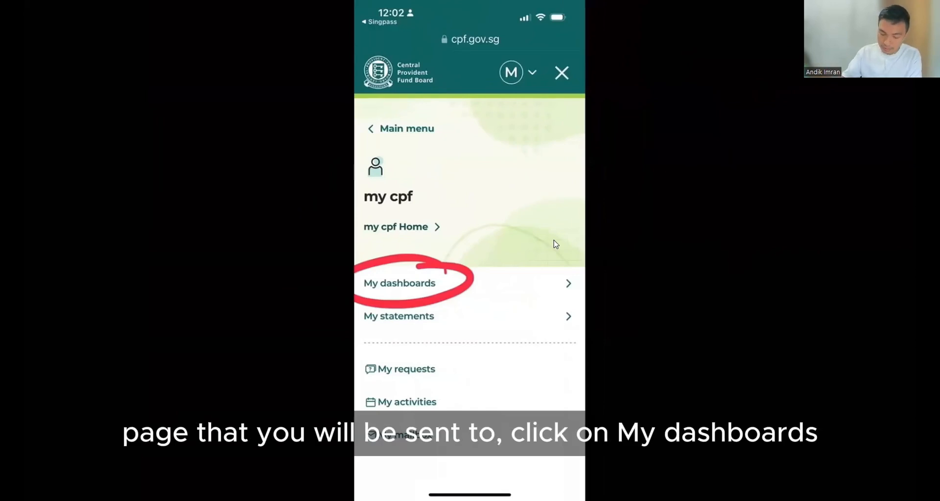
left_click(400, 283)
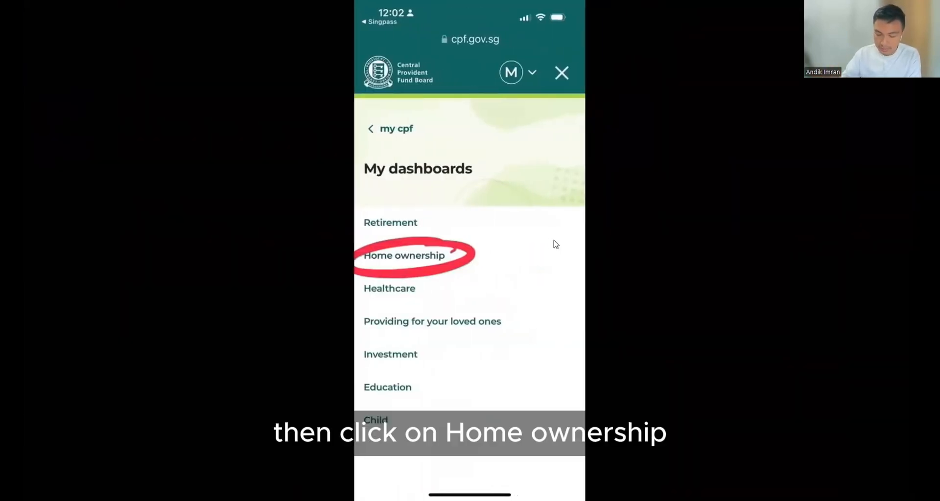
left_click(403, 256)
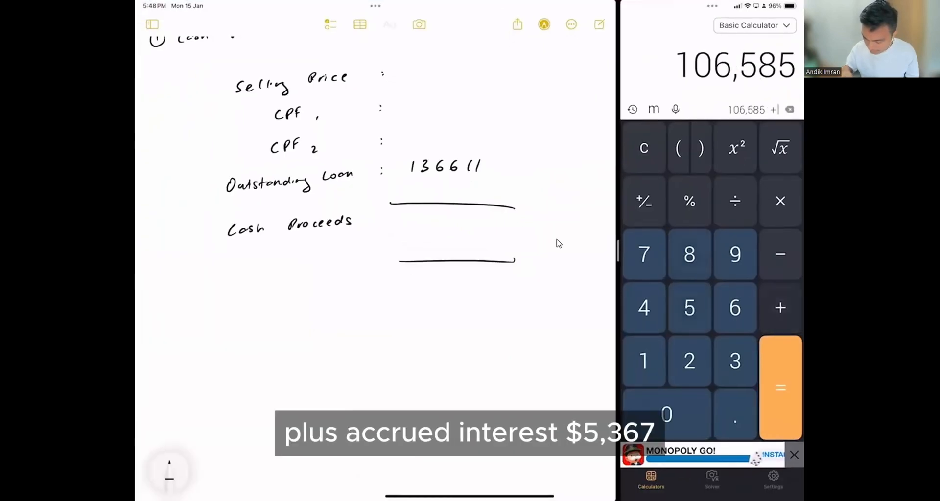
Step: Add 5,367 accrued interest to 106,585 in the calculator to get the CPF total
type("5367")
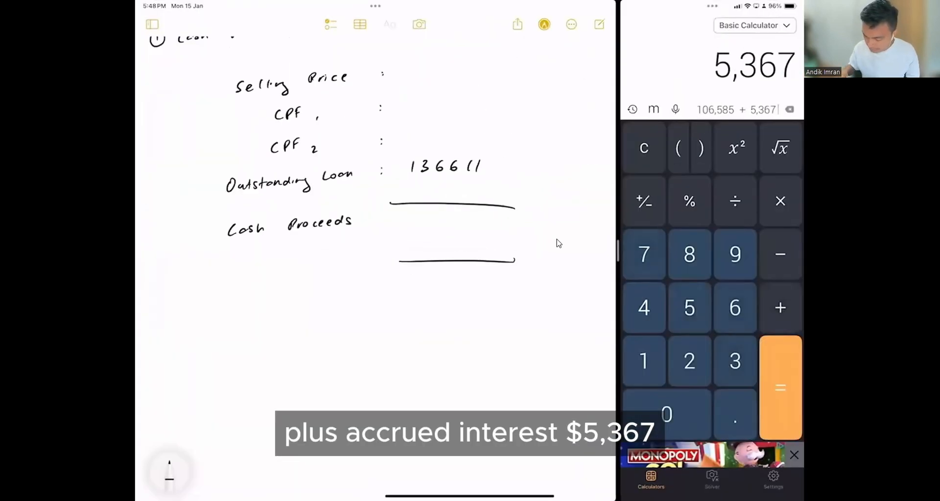
left_click(780, 388)
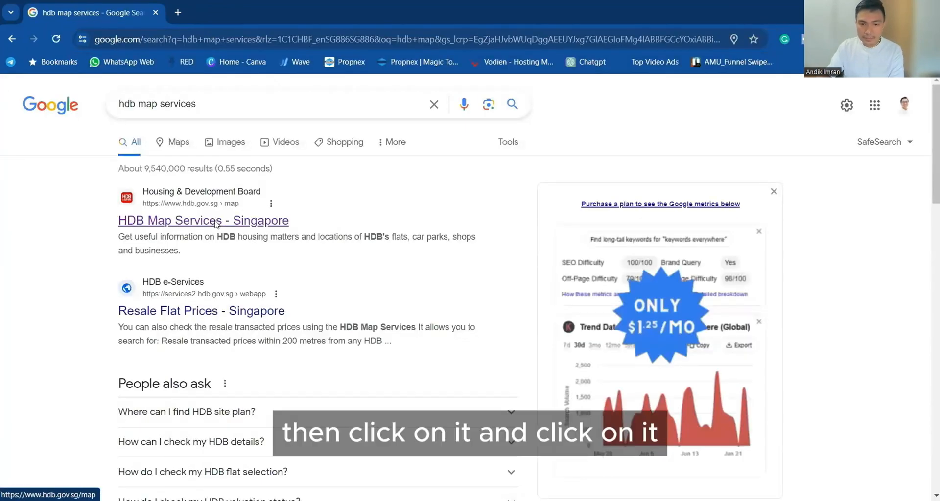
Step: Search HDB Map Services for 512C Yishun Street 51 and show the block's lease details
left_click(204, 221)
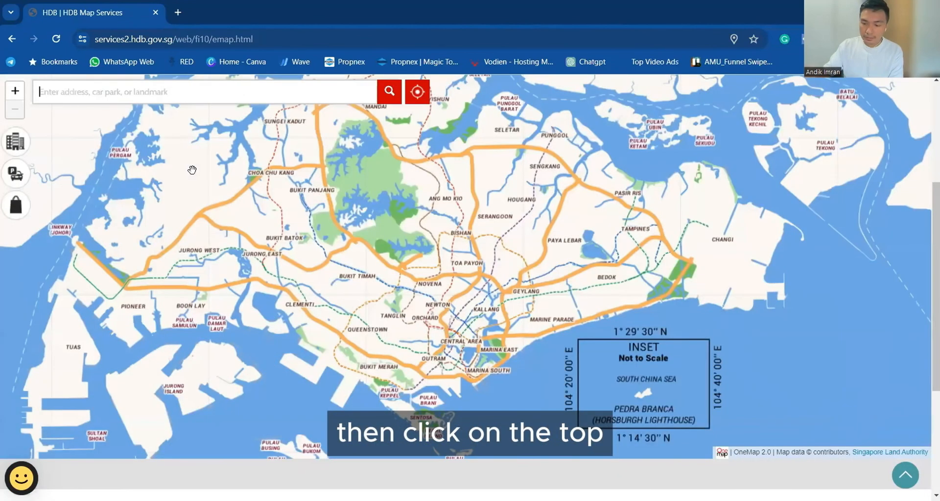
type("512C y")
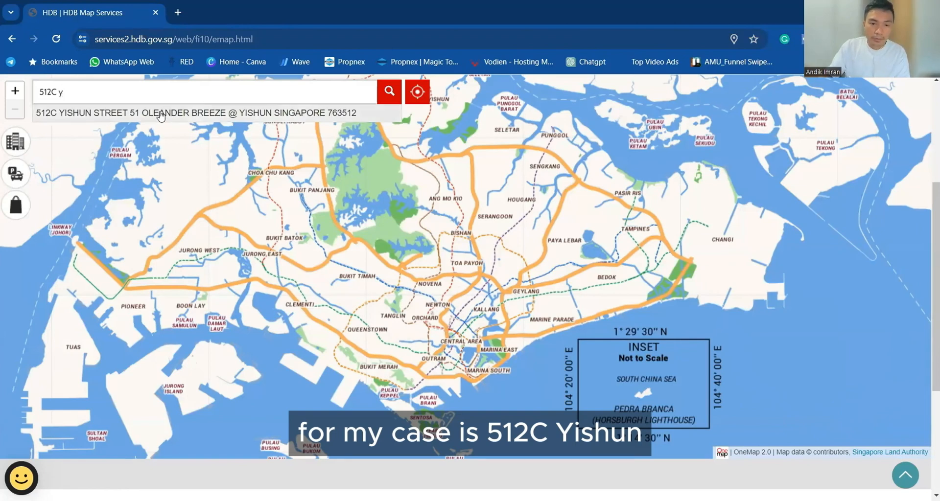
left_click(196, 113)
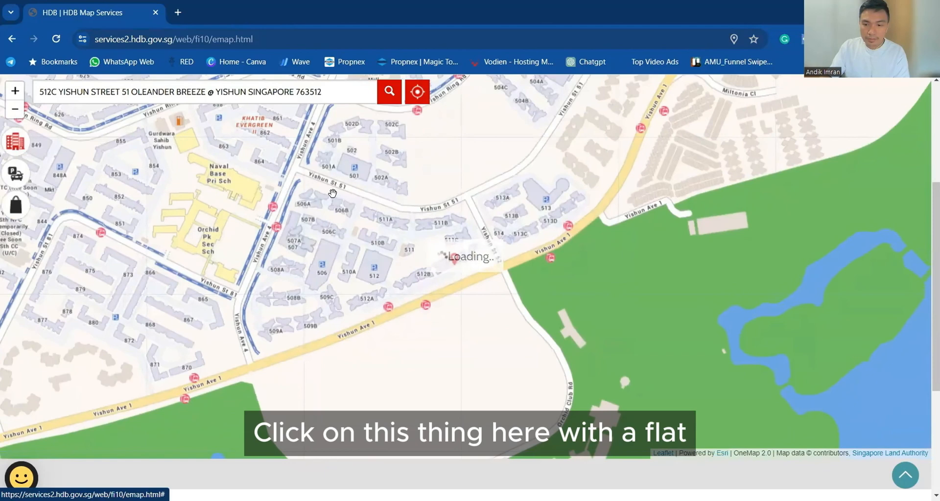
left_click(465, 264)
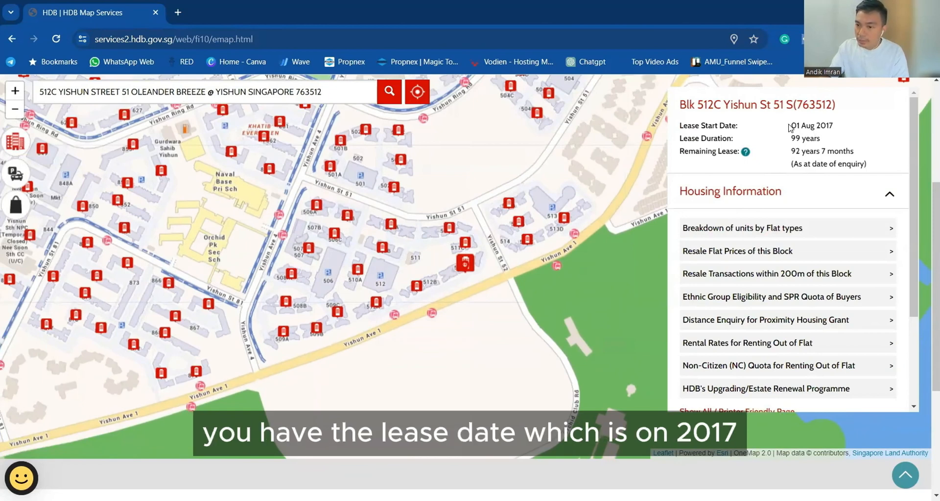
Step: Highlight the remaining lease and enquire the block's Resale Flat Prices records
double_click(811, 126)
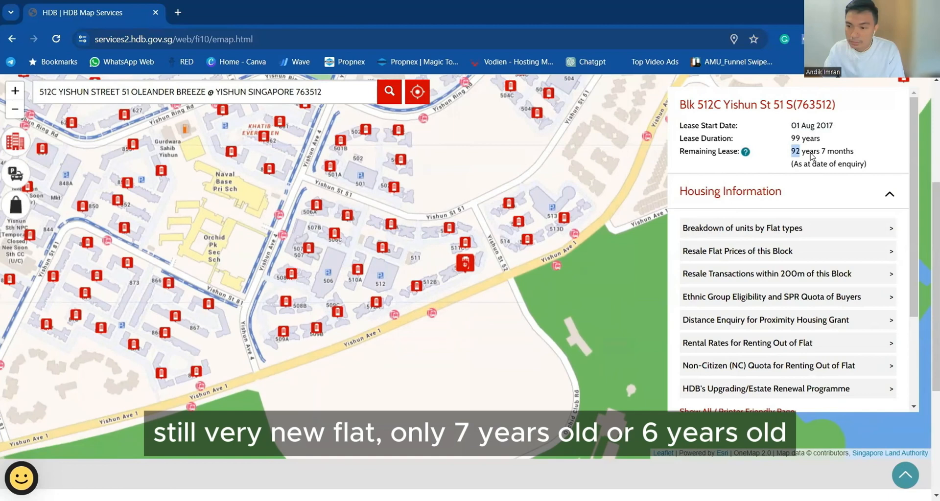
left_click(743, 228)
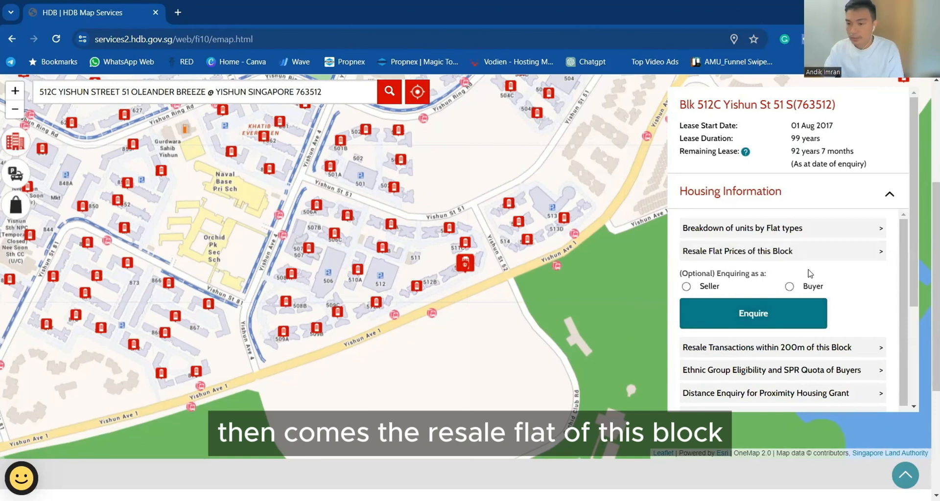
left_click(686, 287)
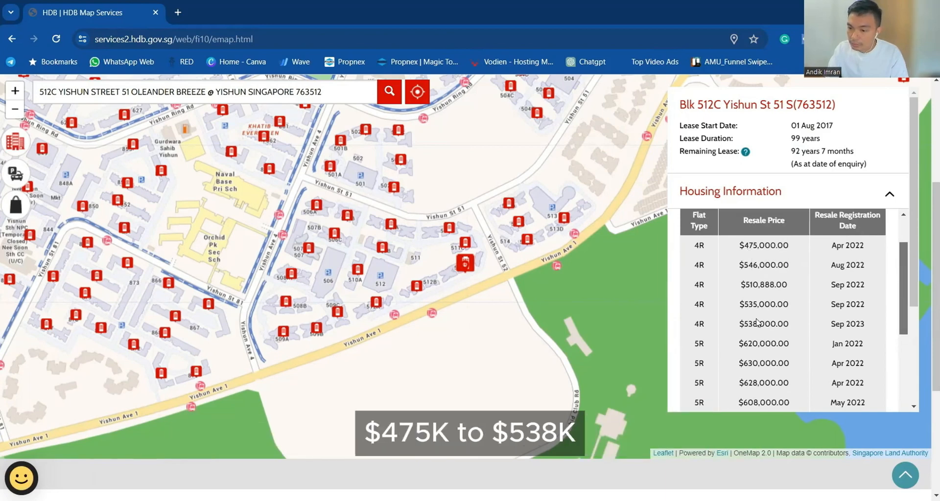
scroll("down", 3)
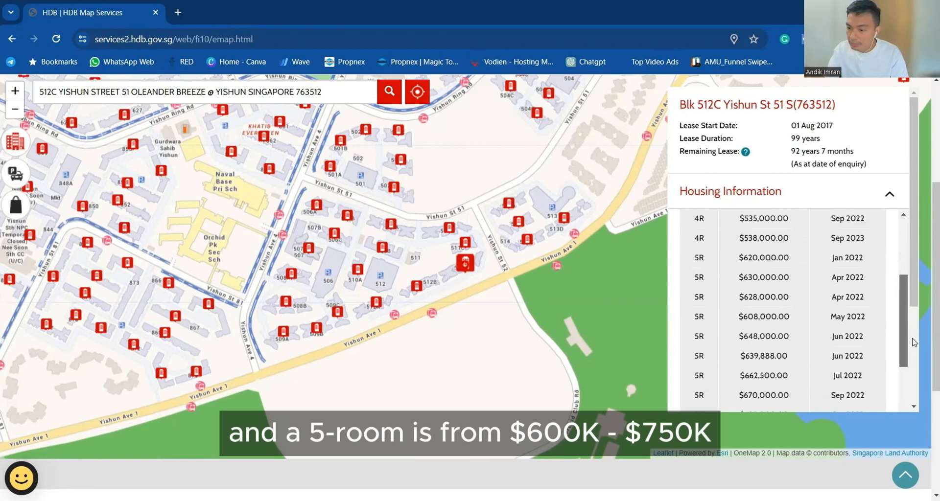
scroll("down", 3)
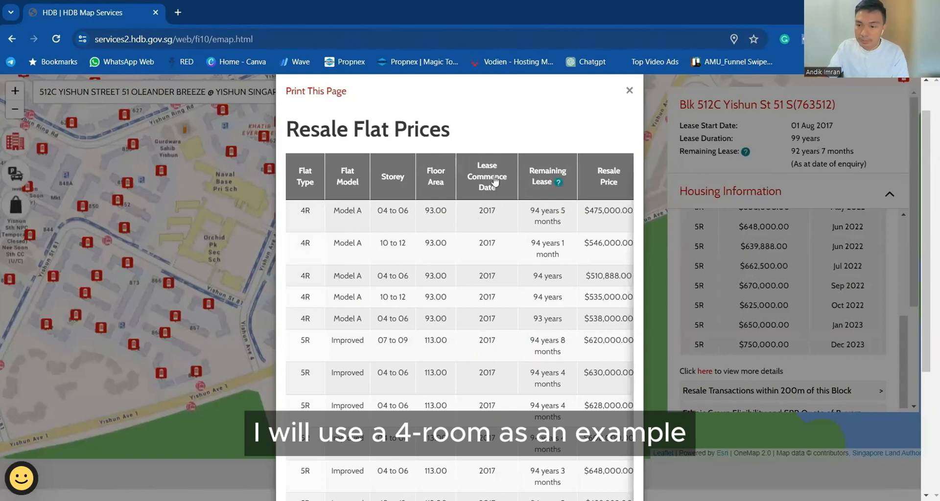
Step: Scroll the sorted resale prices and mark the 4R Model A sale on levels 10 to 12
scroll("down", 3)
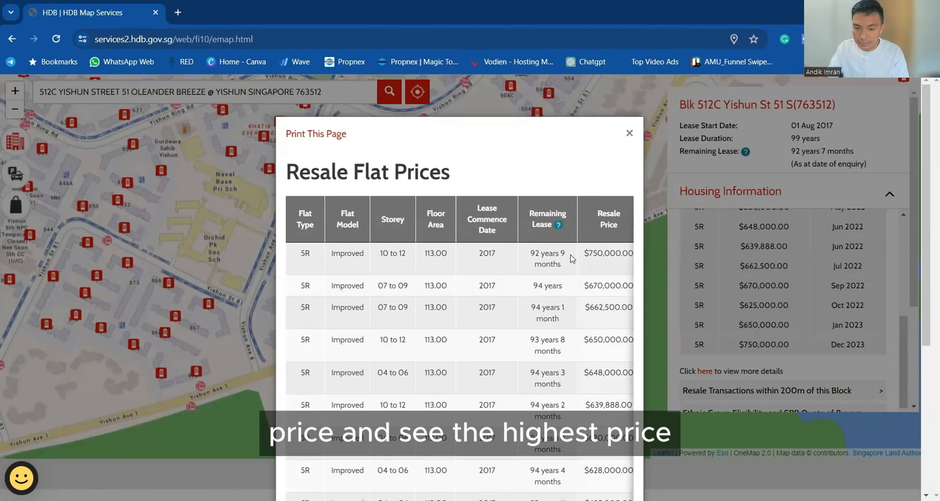
scroll("down", 3)
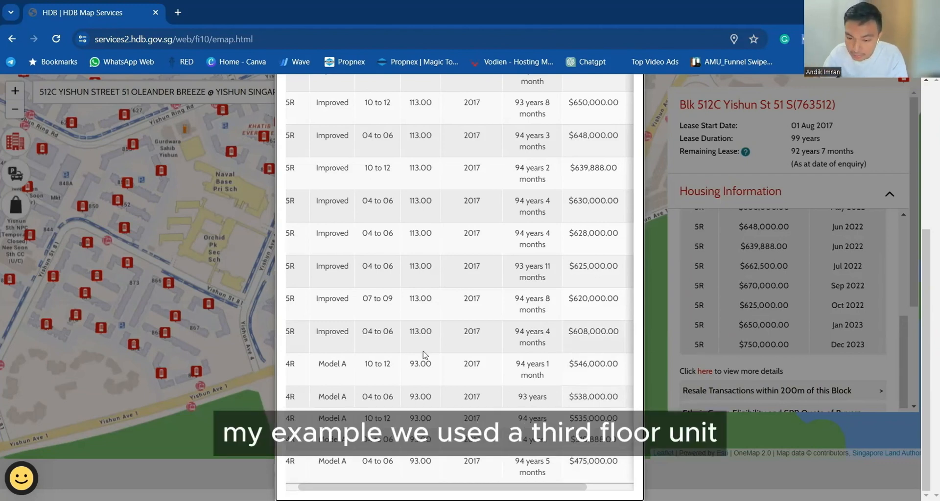
mouse_move(568, 370)
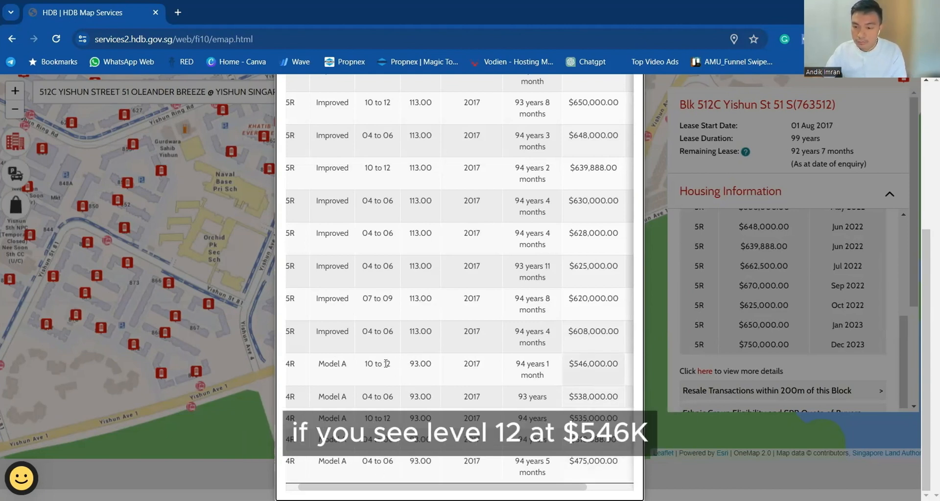
double_click(594, 363)
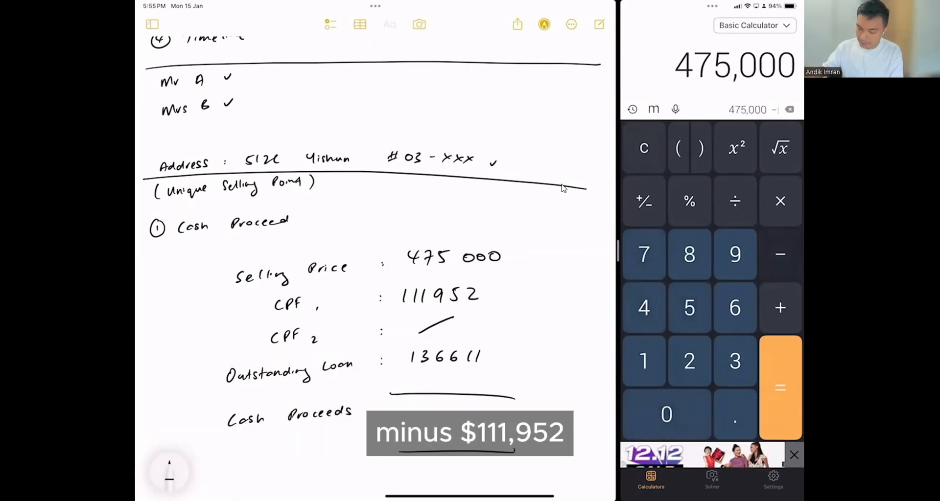
Step: Compute 475,000 − 111,952 − 136,611 = 226,437 cash proceeds in the calculator
left_click(780, 388)
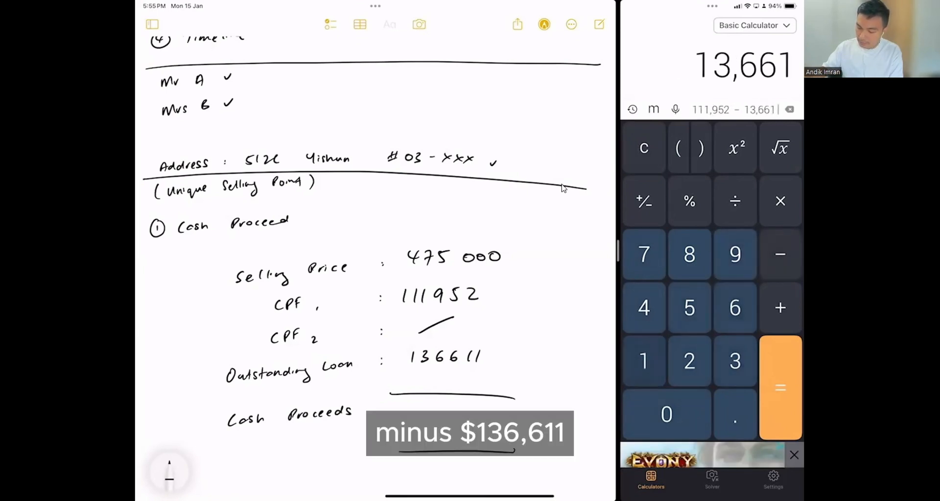
left_click(780, 389)
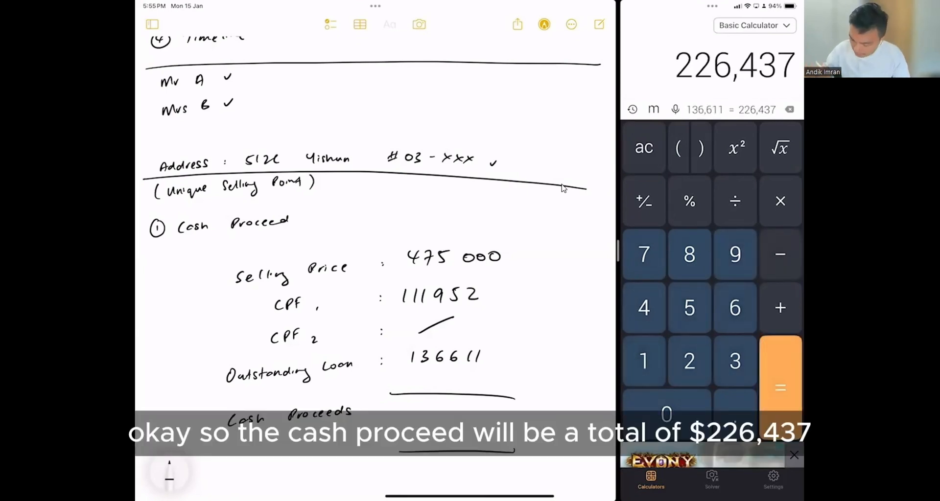